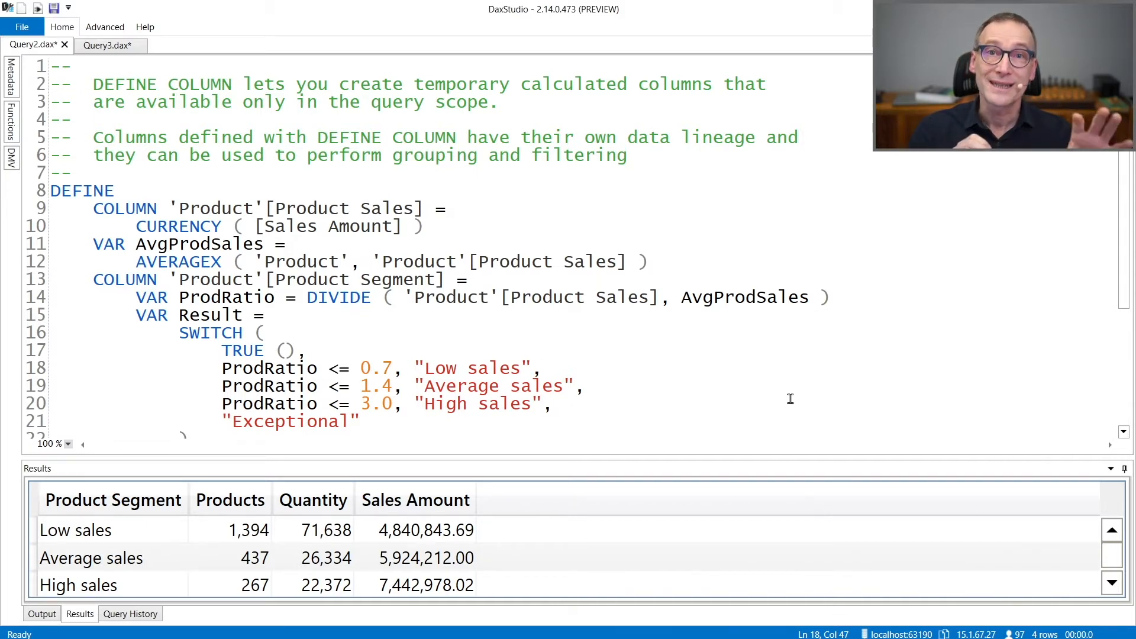
left_click(541, 368)
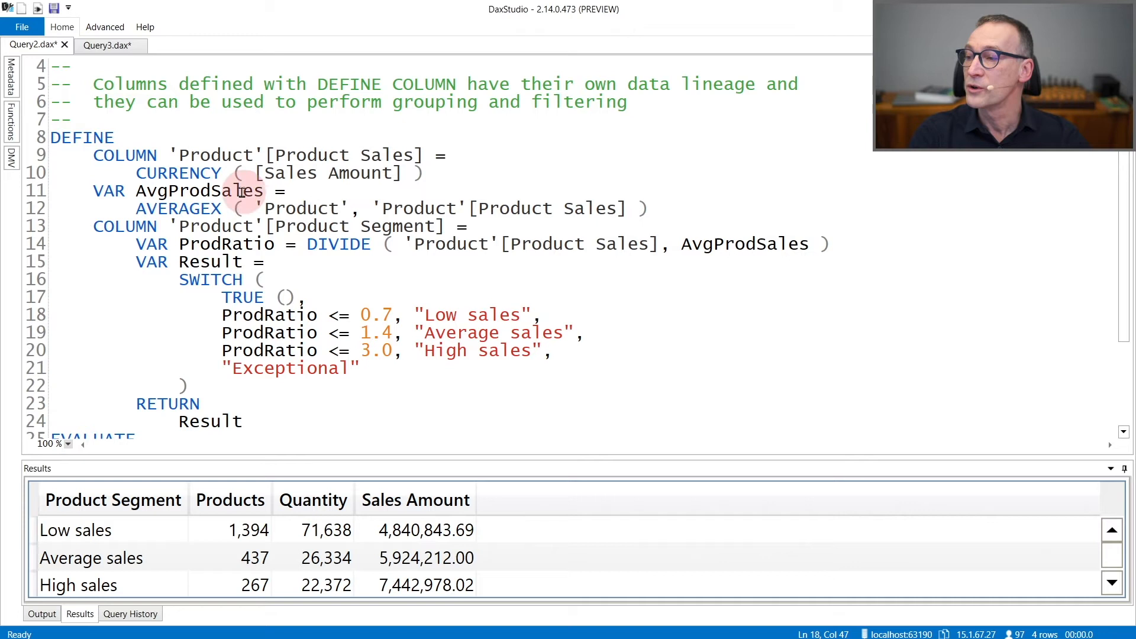
mouse_move(525, 208)
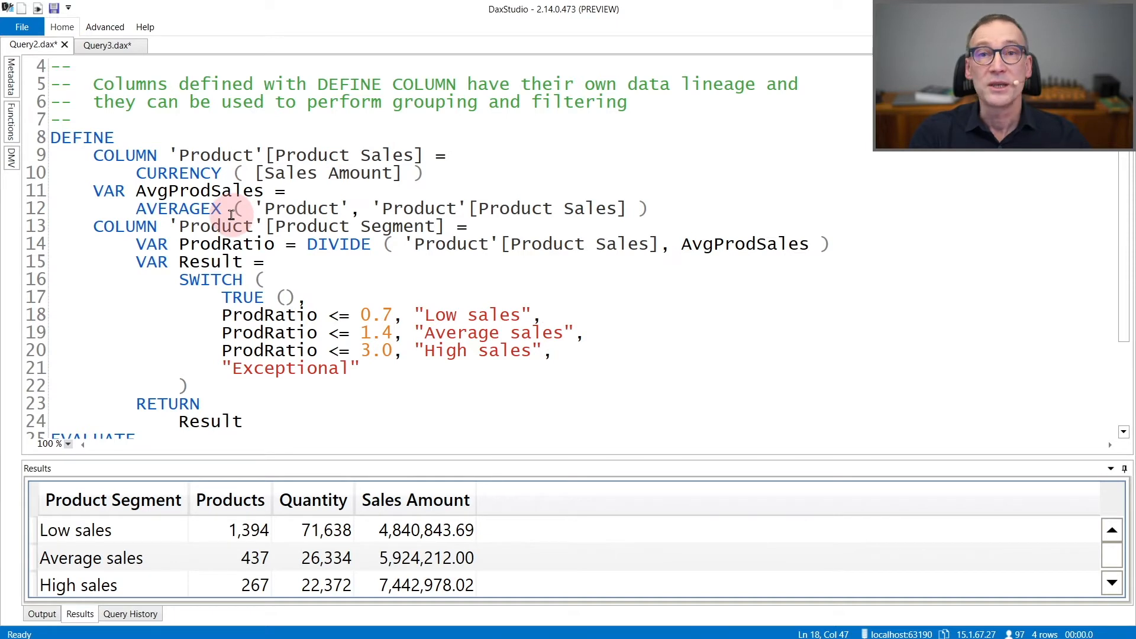
left_click(541, 314)
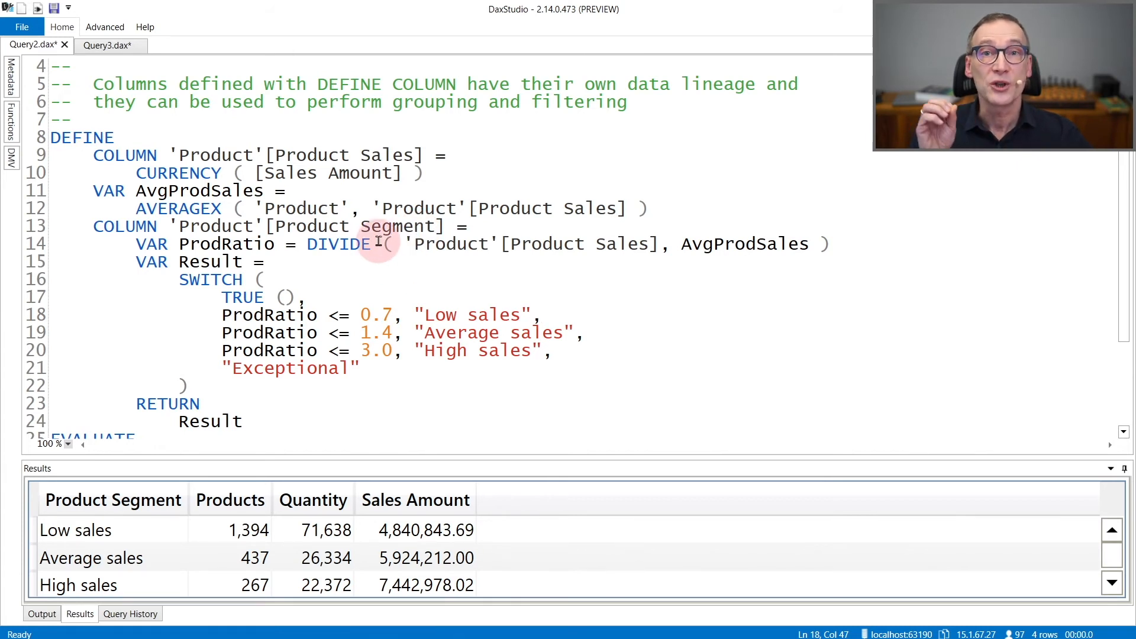
scroll("down", 3)
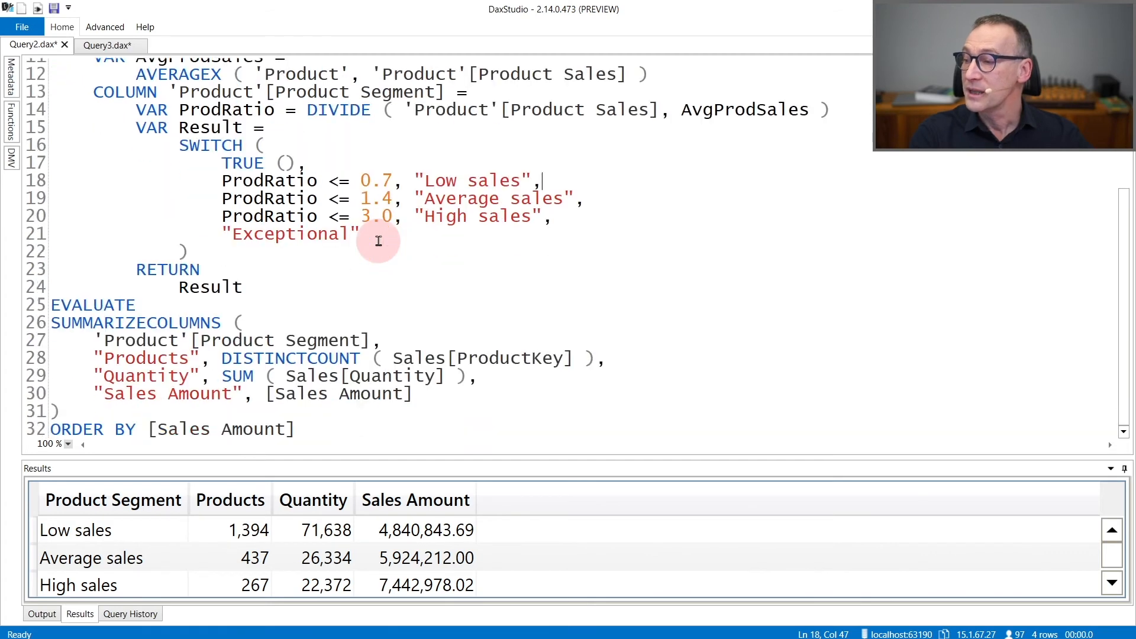